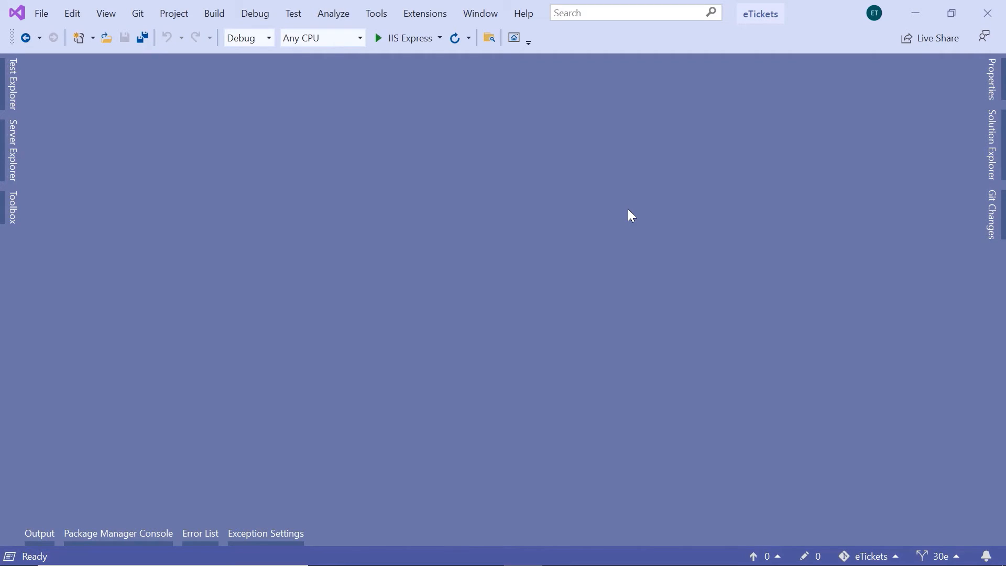
Open Startup.cs from the eTickets project in the editor.
left_click(993, 151)
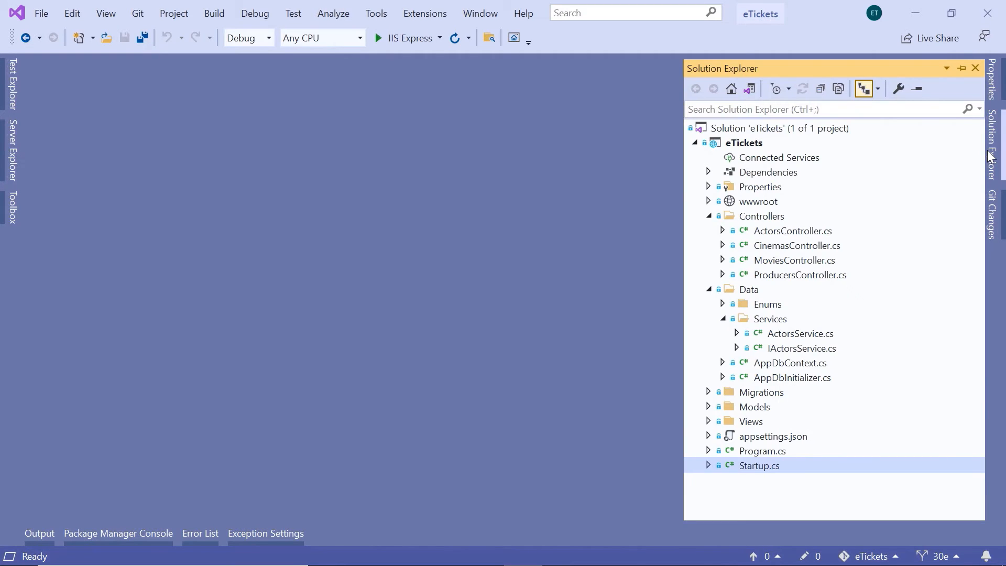
mouse_move(765, 469)
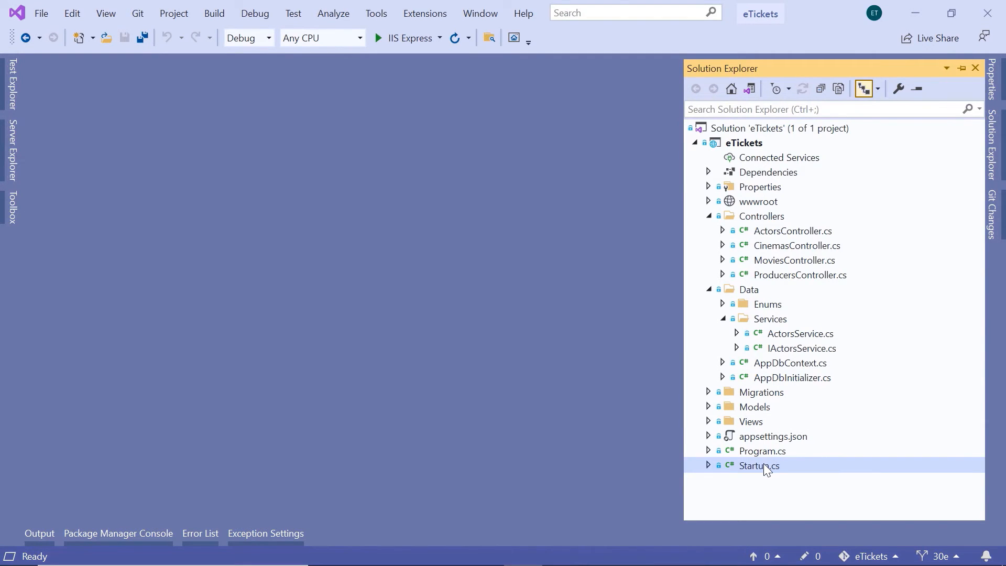
double_click(758, 465)
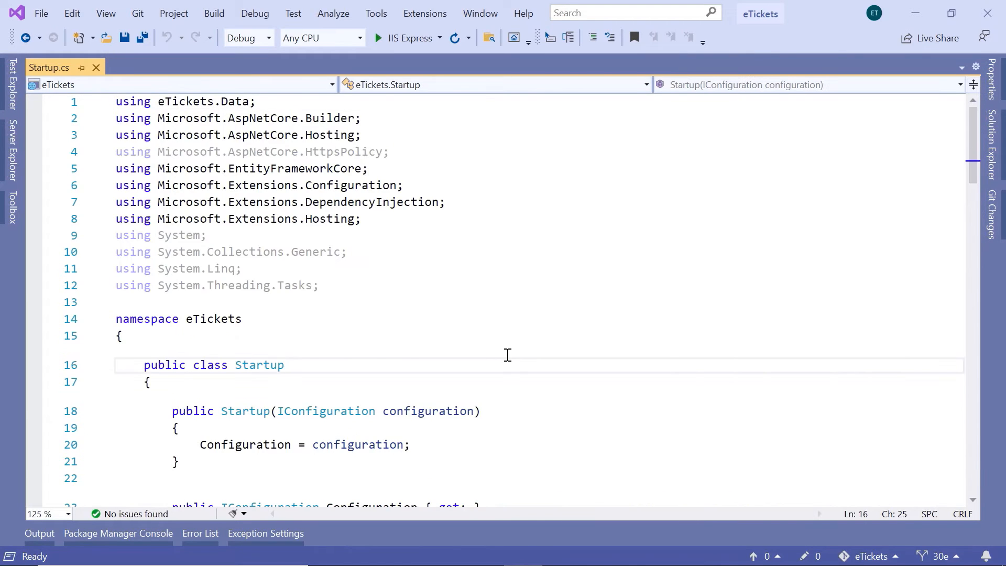
Add a '//Services configuration' comment below AddDbContext, followed by a new line.
scroll("down", 3)
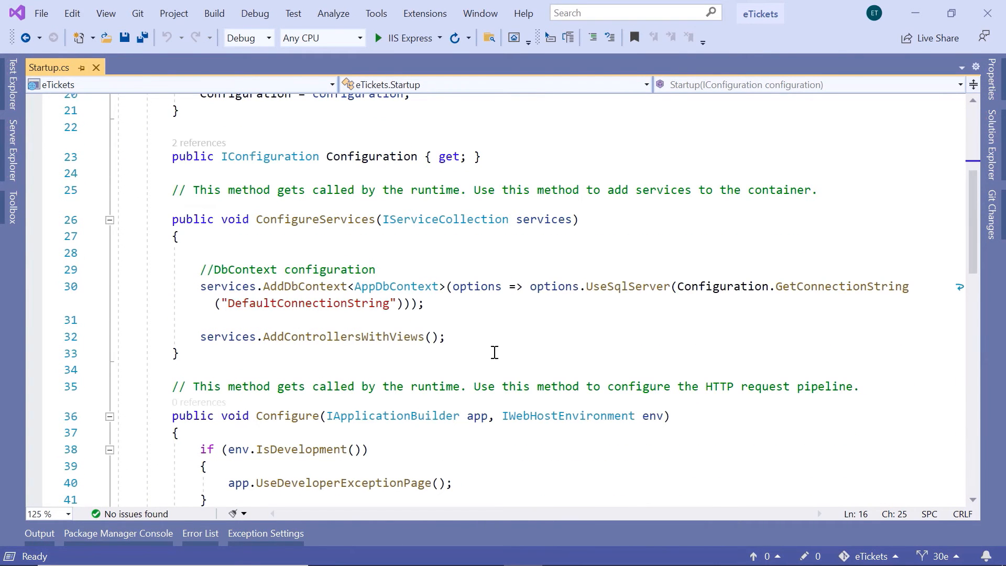
type("//")
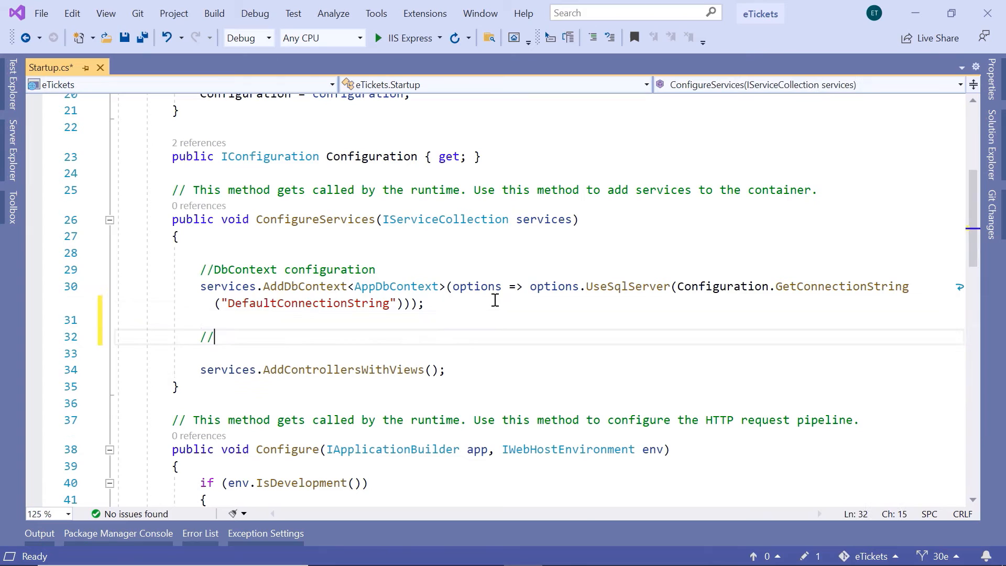
type("Ser")
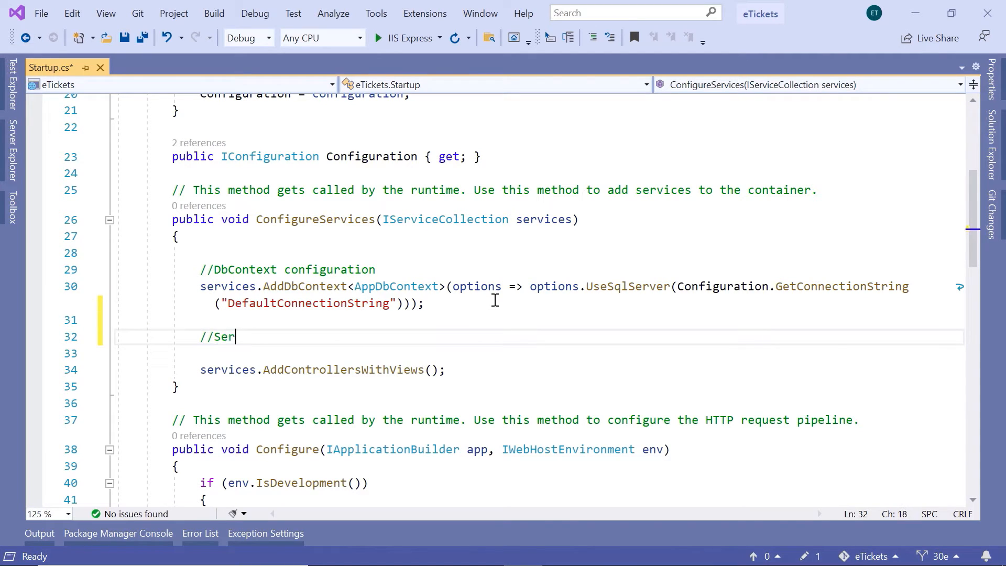
type("vices")
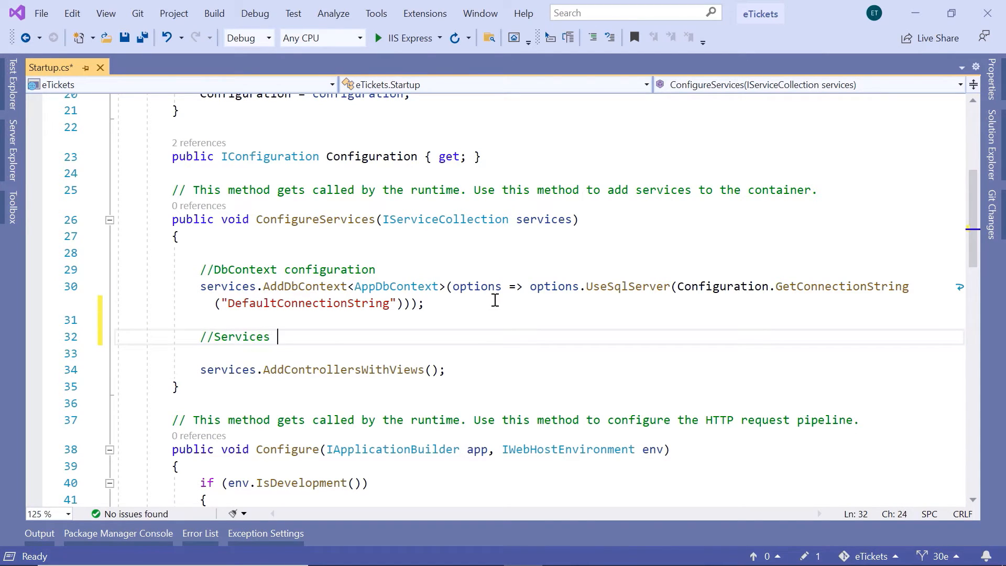
type("configuration")
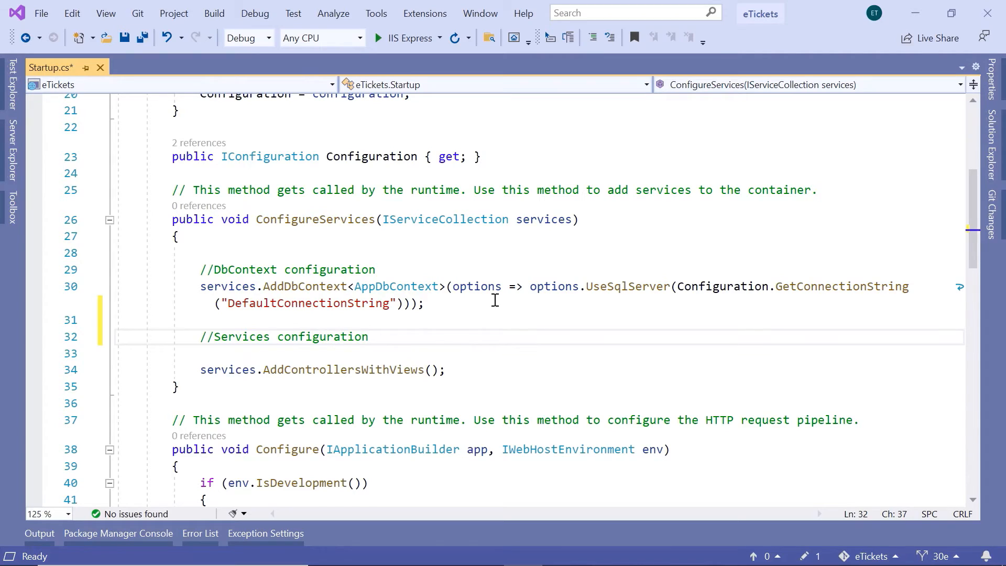
key("Enter")
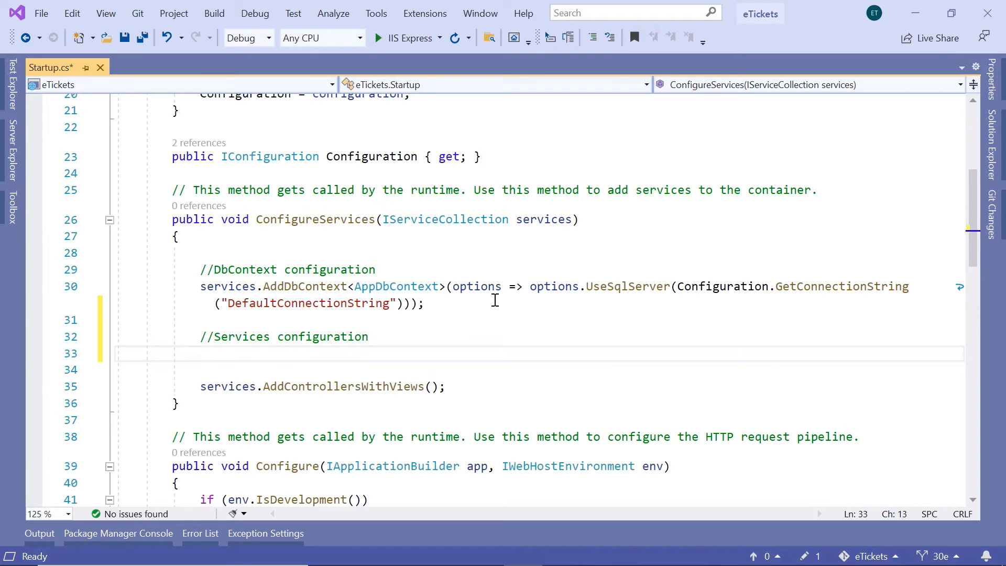
Write services.AddScoped<IActorsService, ActorsService>(); under the Services configuration comment.
type("service")
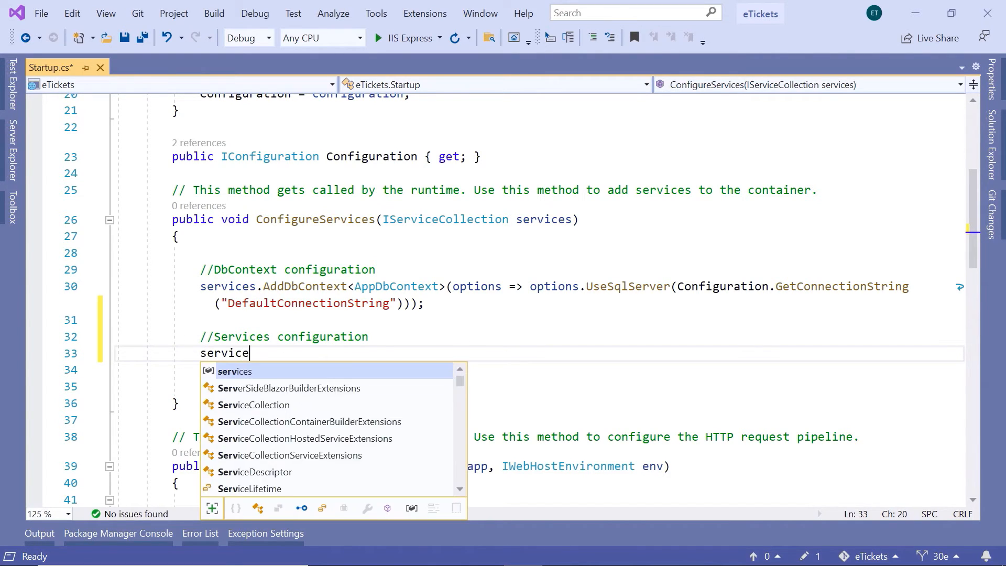
type("s.AddScoped")
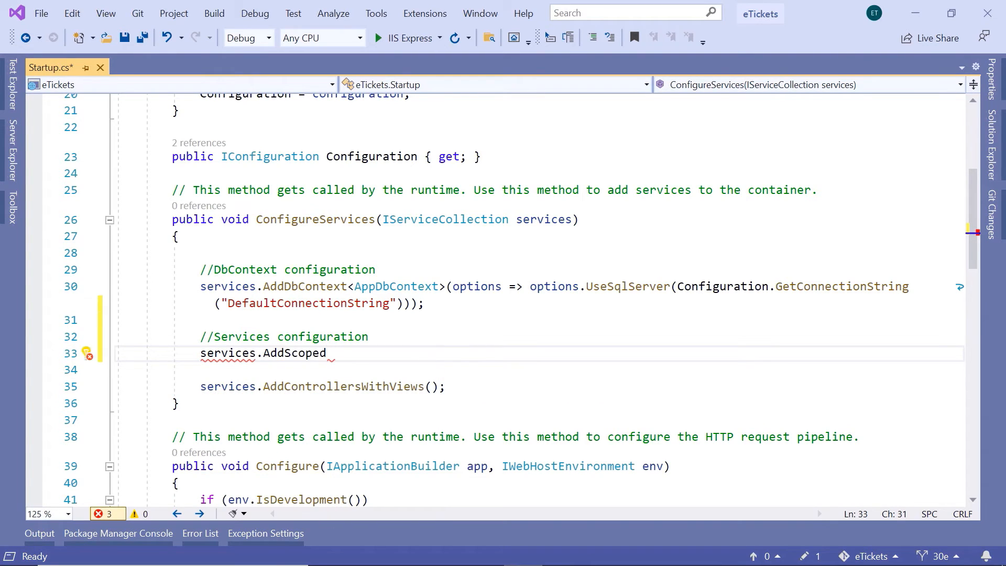
type("<>")
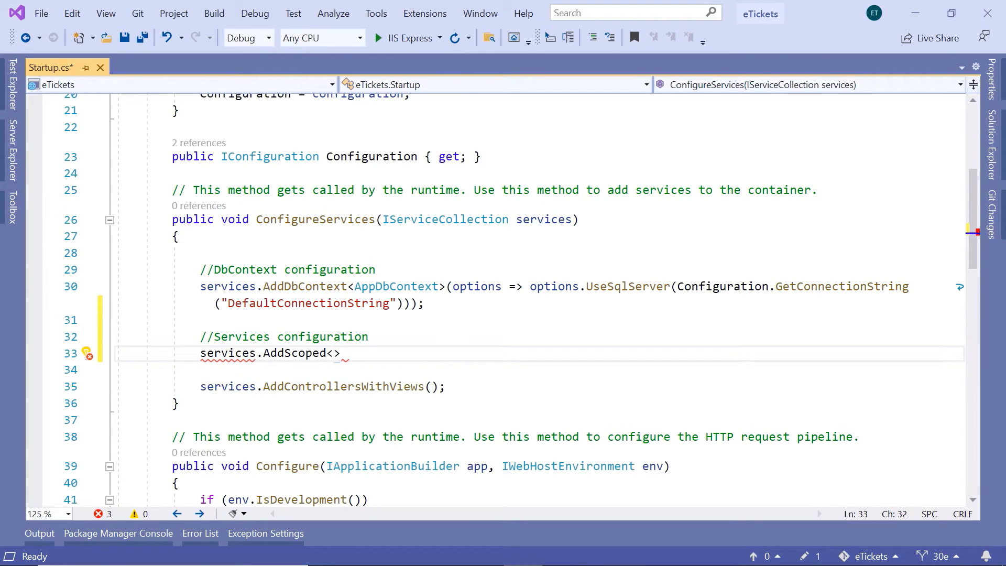
type("IActorsService")
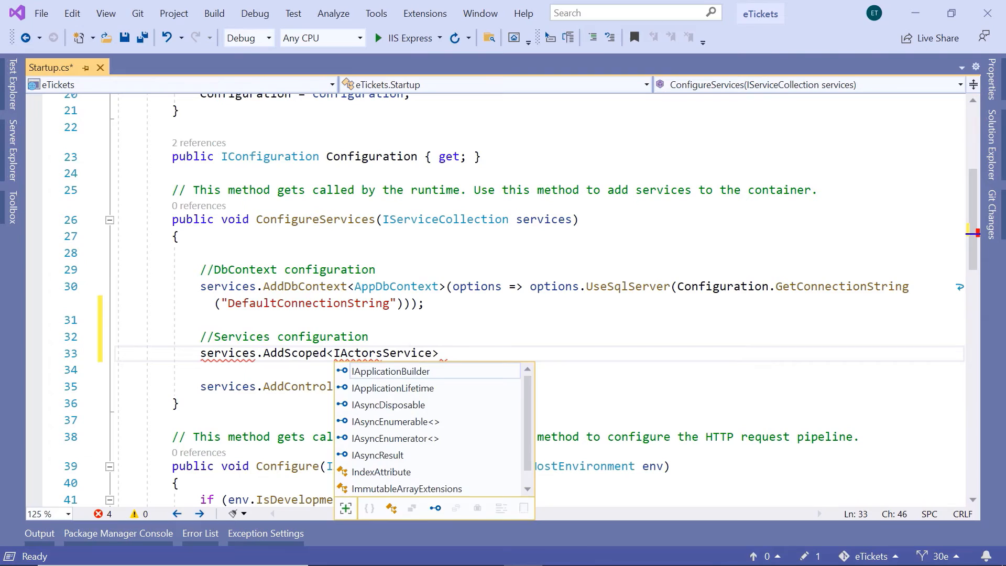
type(",")
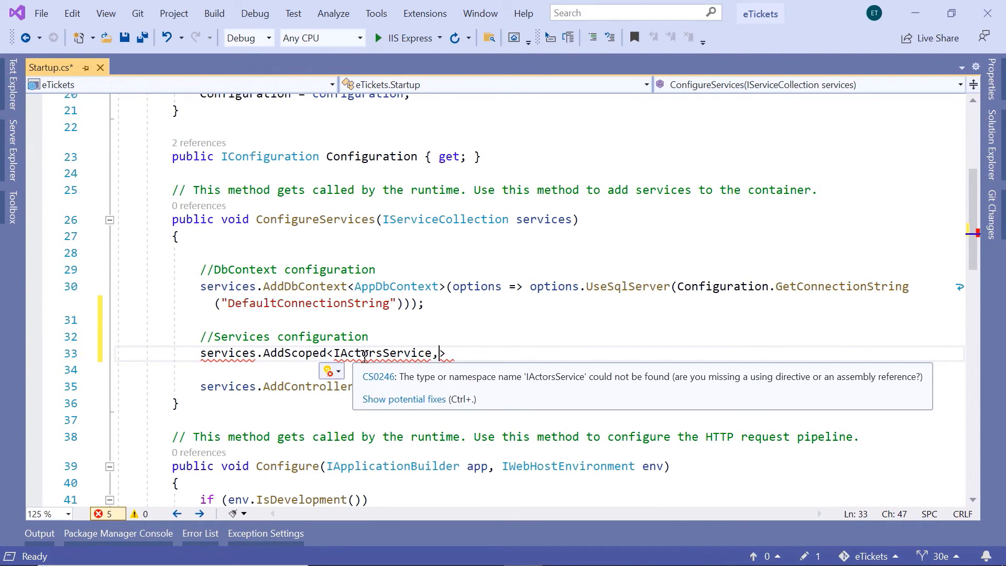
mouse_move(398, 400)
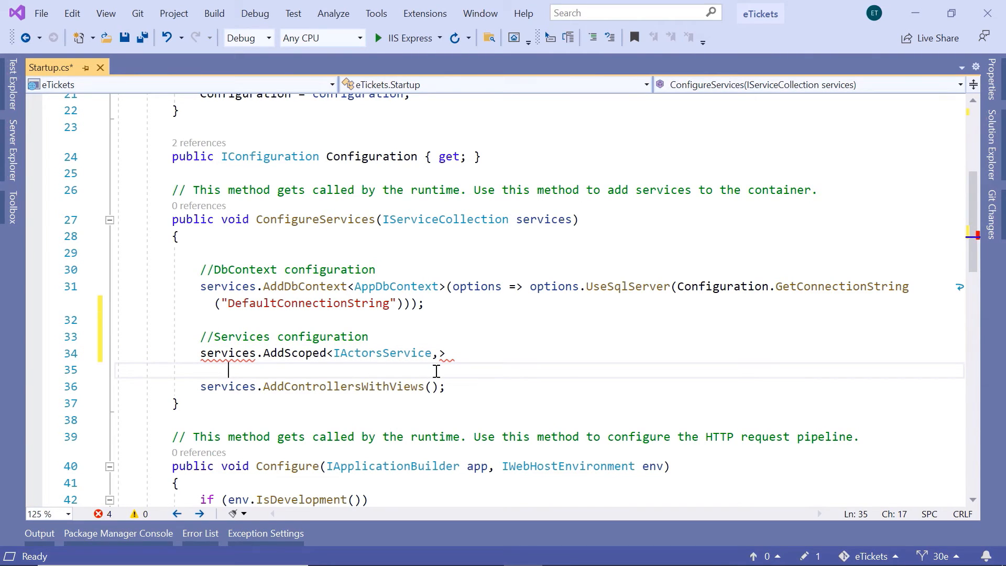
left_click(438, 352)
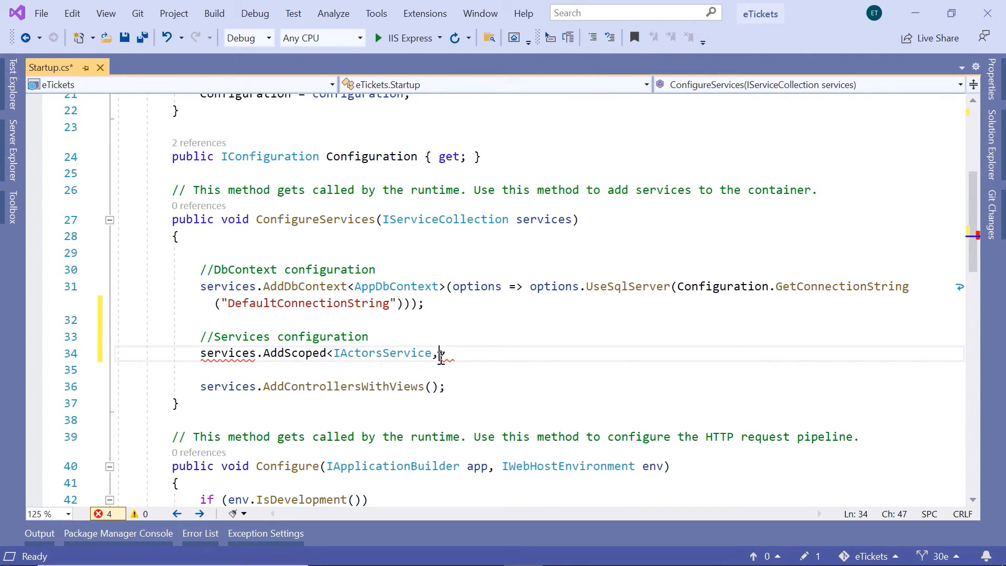
type("Actors>")
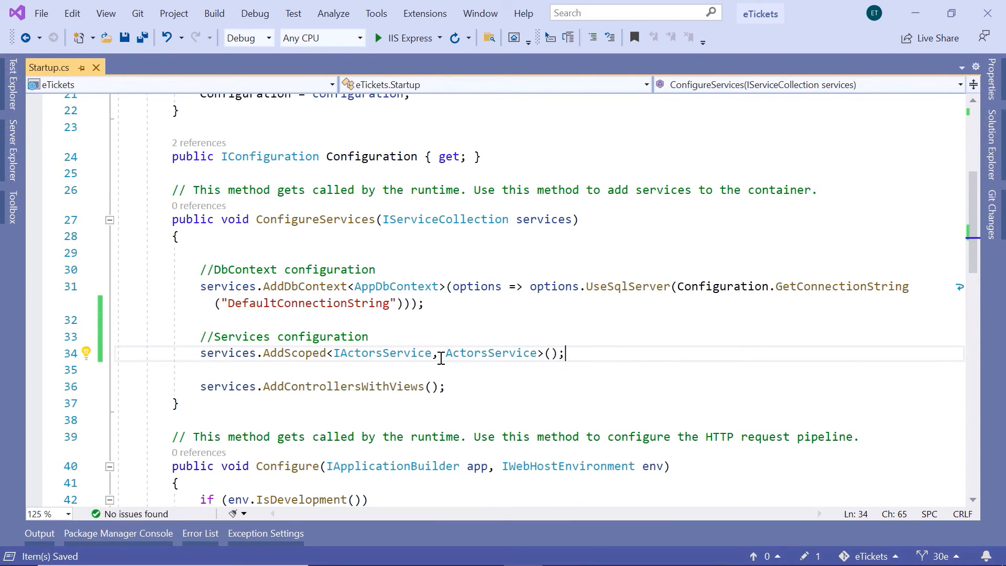
mouse_move(405, 37)
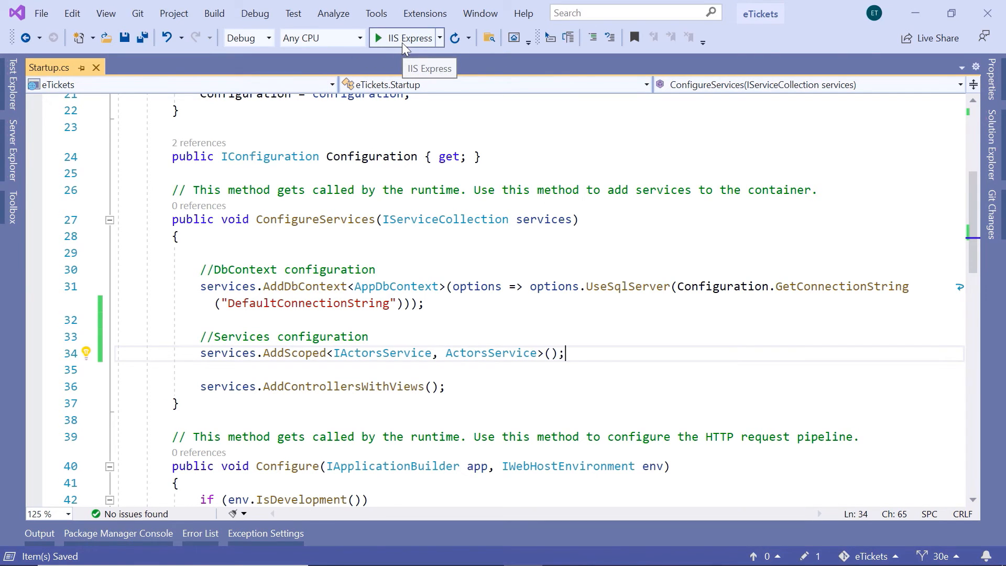
Run eTickets on IIS Express and open the Management > Actors page.
left_click(405, 37)
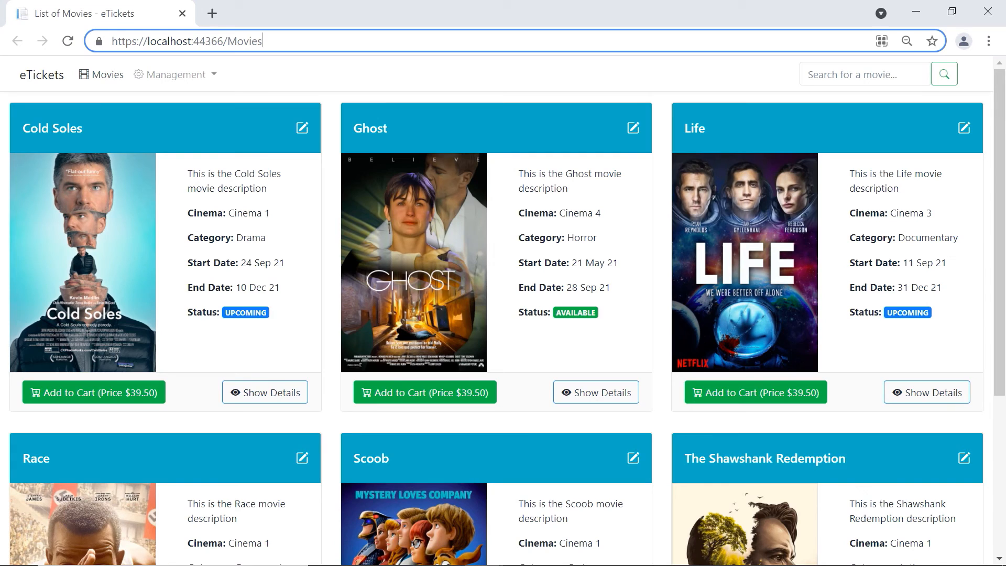
mouse_move(323, 26)
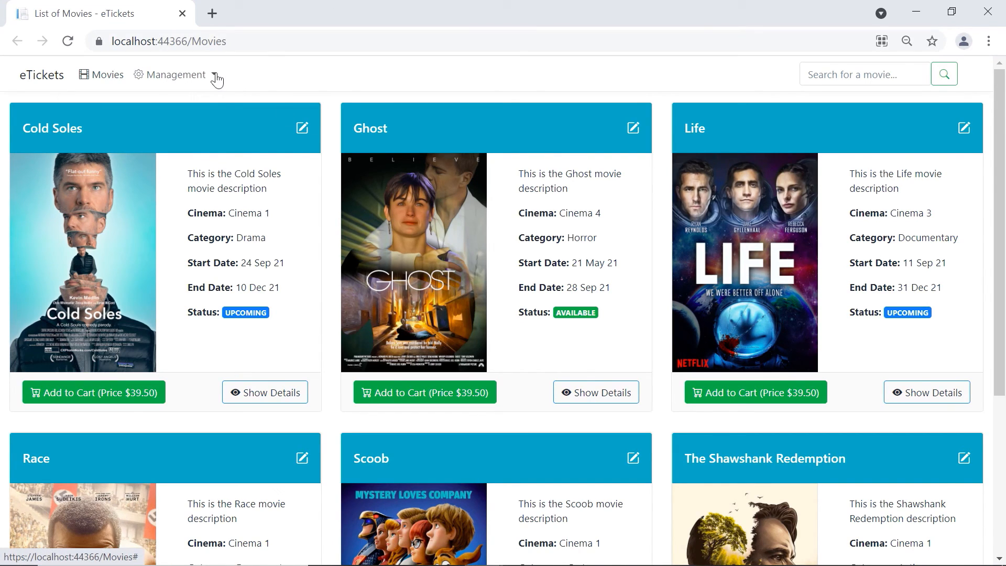
left_click(174, 74)
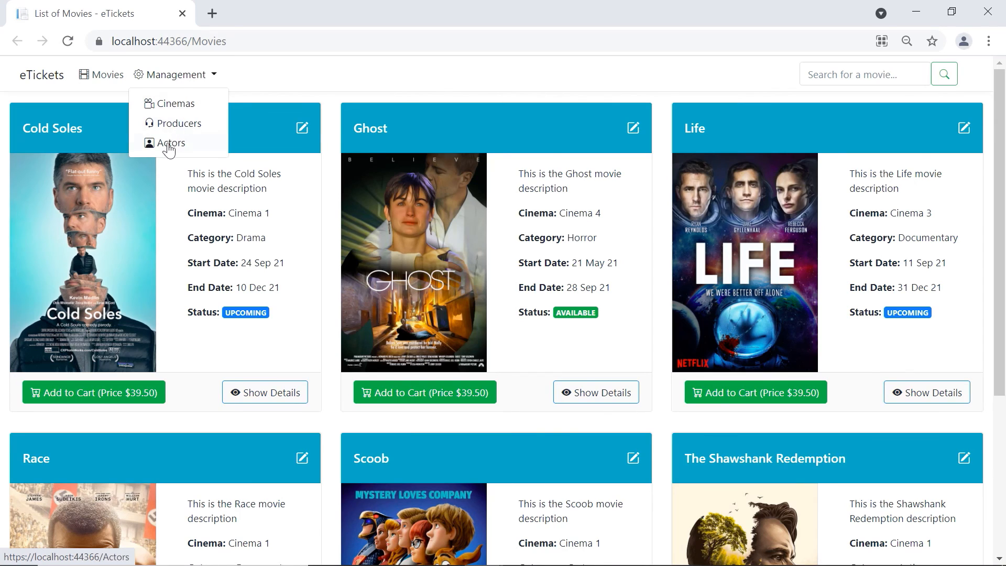
left_click(172, 143)
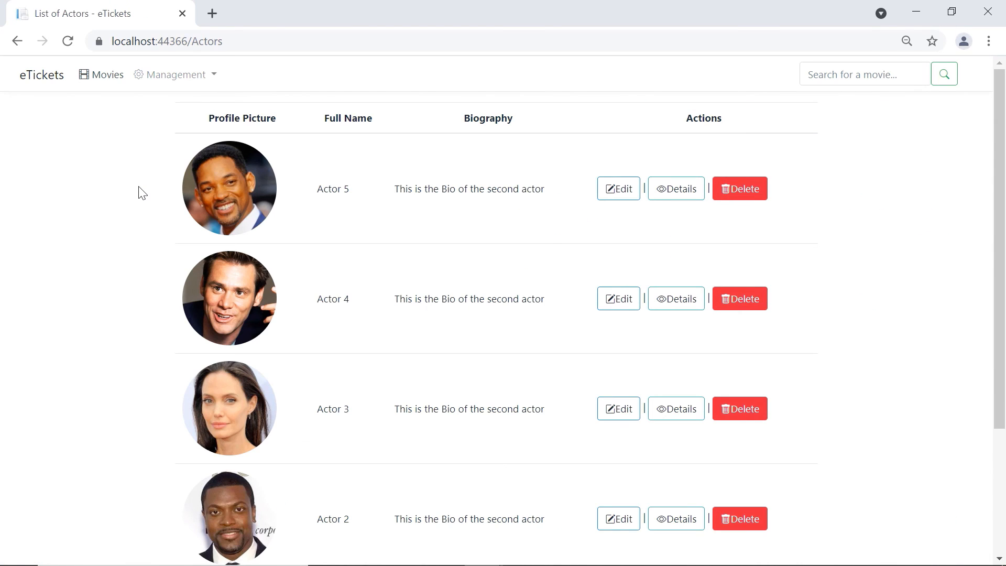